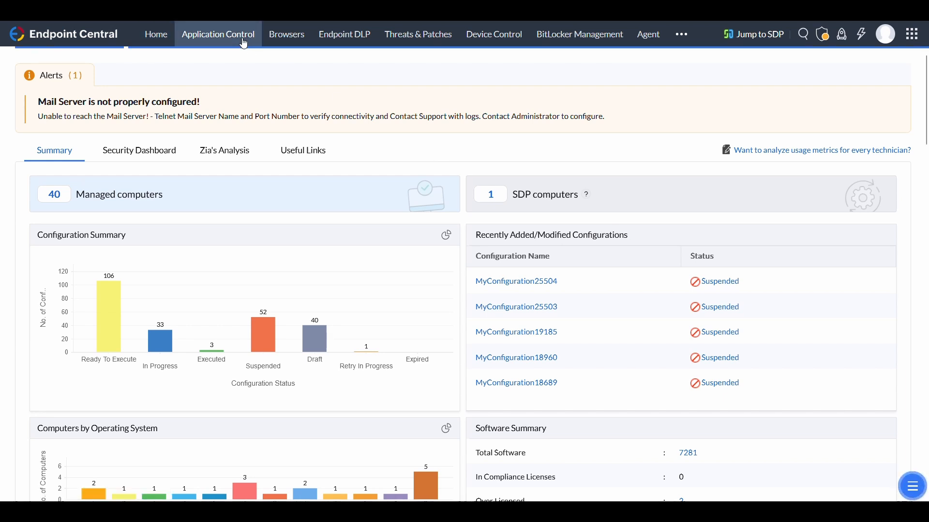
# Go to Application Control > Application Groups > Deploy Policy to list deployed policies.
pyautogui.click(217, 34)
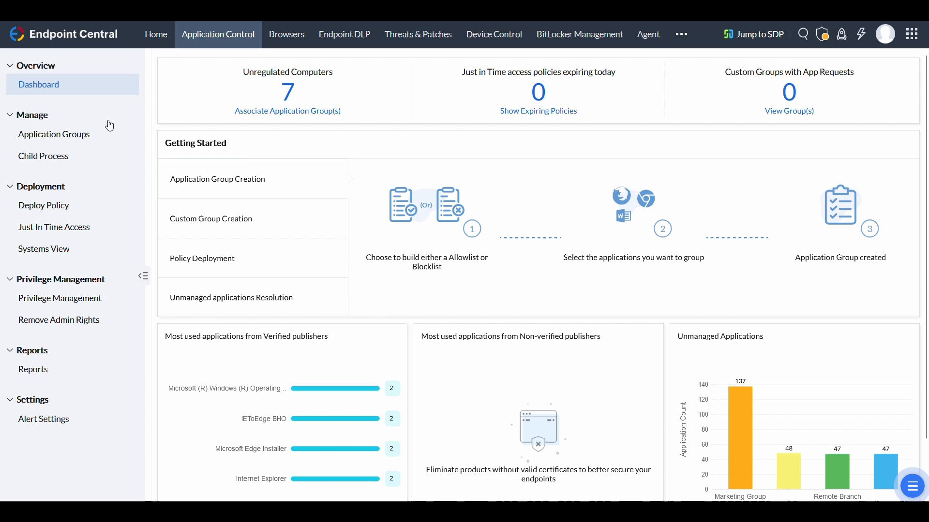
pyautogui.click(53, 134)
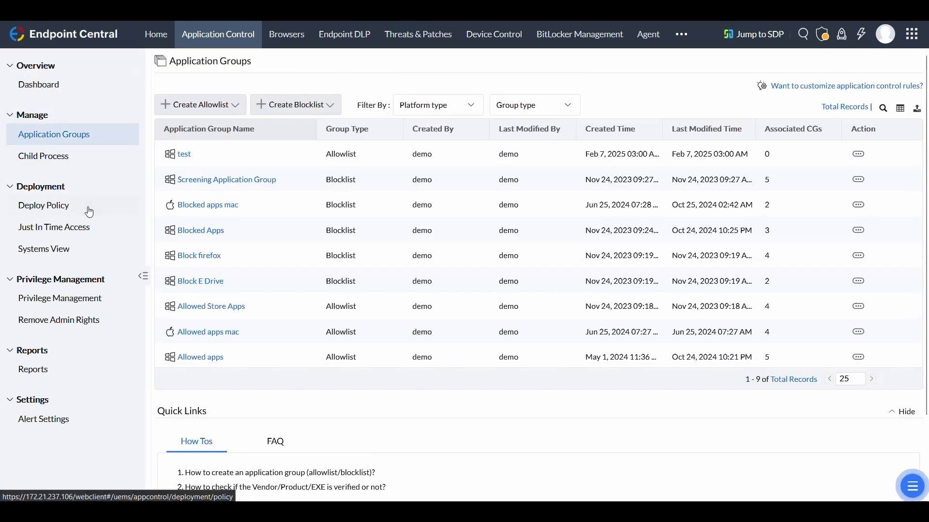
pyautogui.click(43, 205)
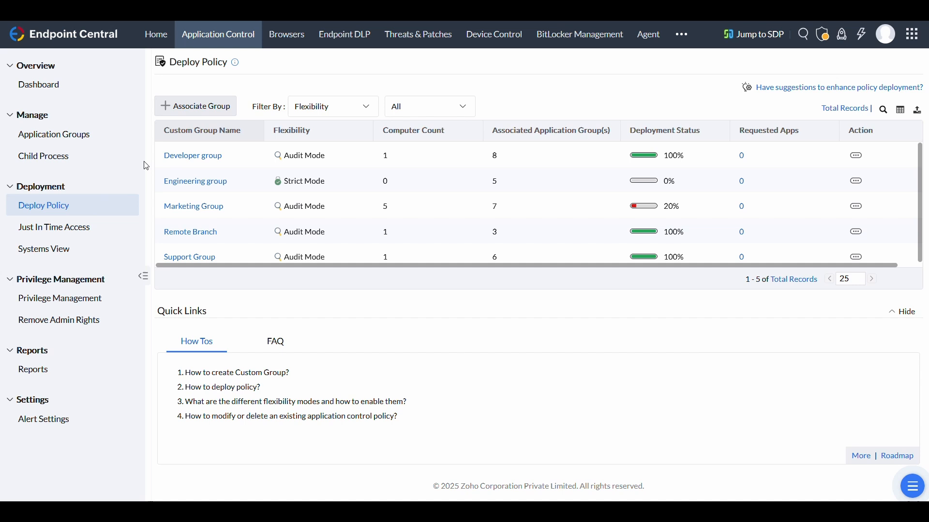
# Associate a new policy with All Computers Group as the target custom group.
pyautogui.click(200, 106)
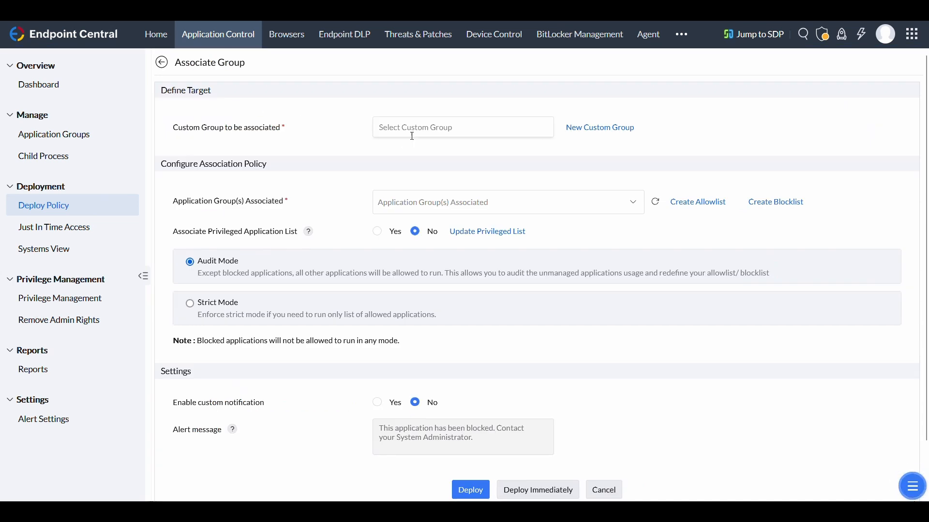
pyautogui.click(463, 127)
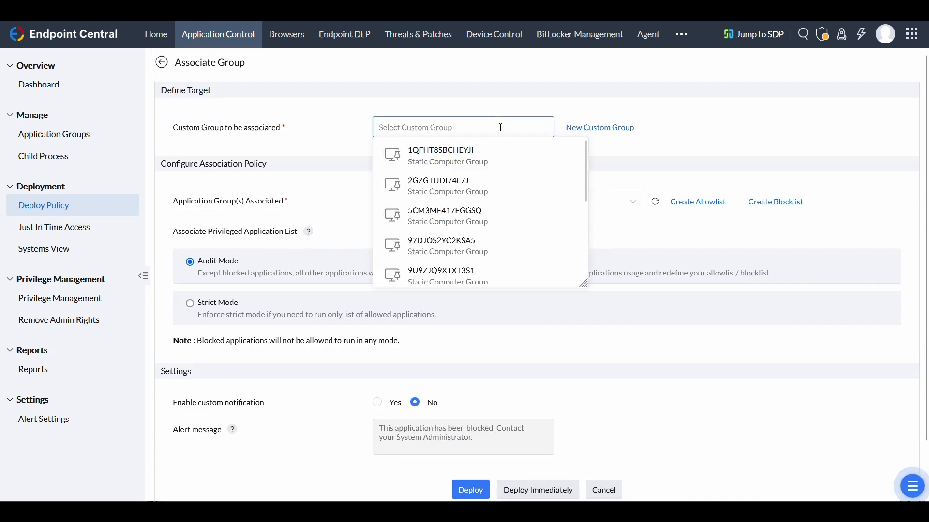
pyautogui.scroll(-3)
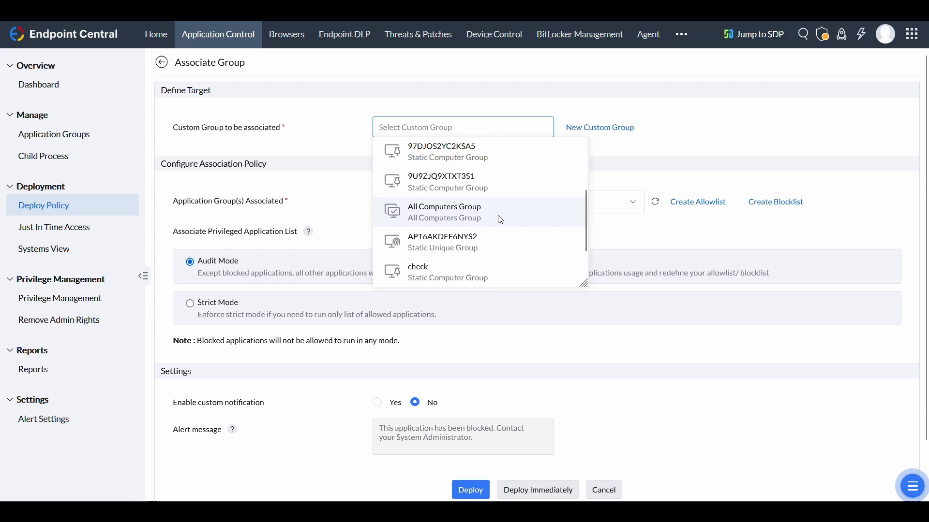
pyautogui.click(443, 207)
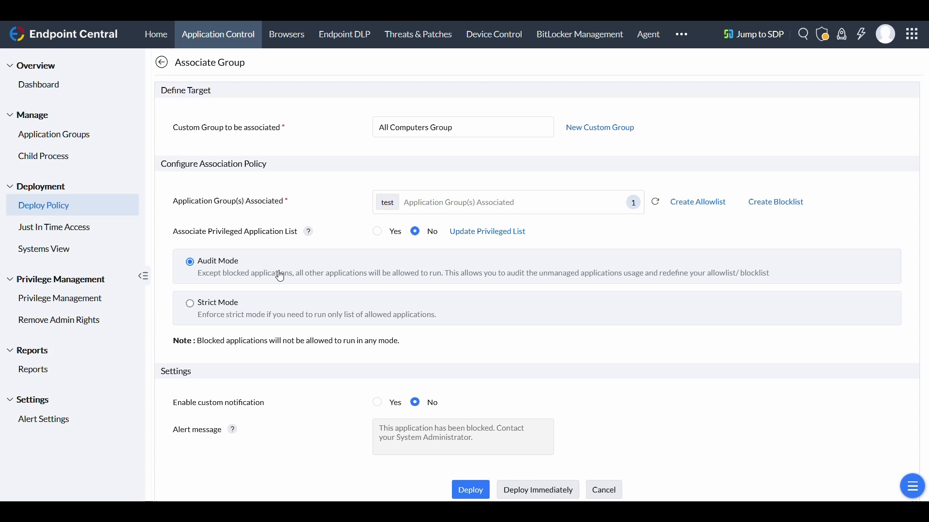
pyautogui.moveTo(304, 318)
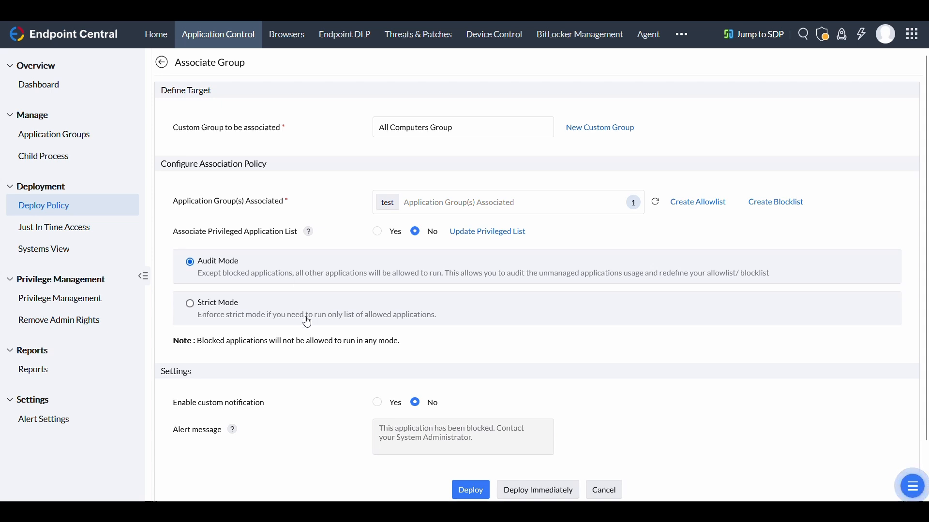
# Select Strict Mode and allow users to request unmanaged applications.
pyautogui.click(190, 303)
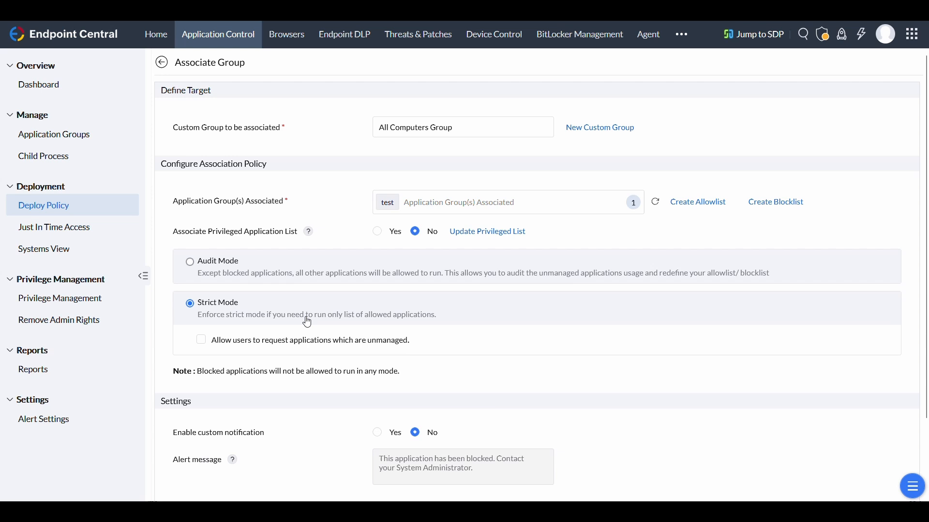
pyautogui.moveTo(312, 327)
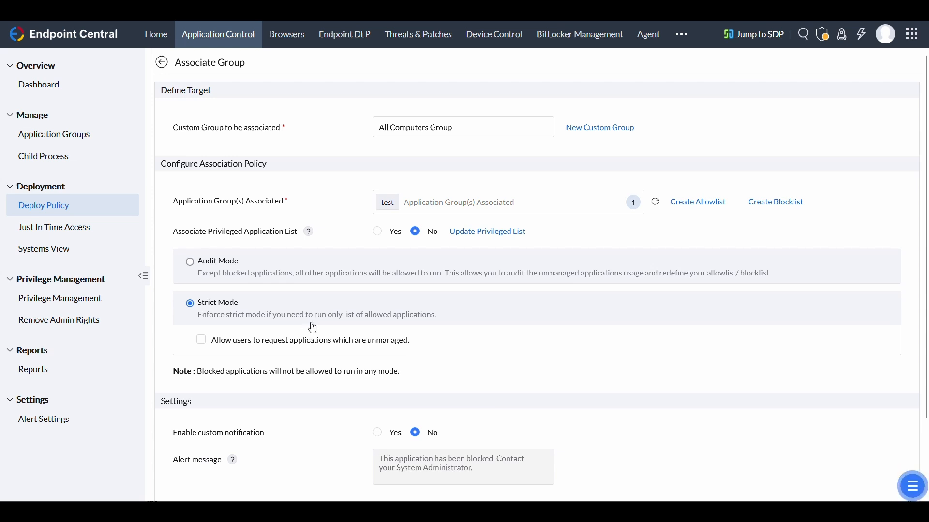
pyautogui.moveTo(314, 324)
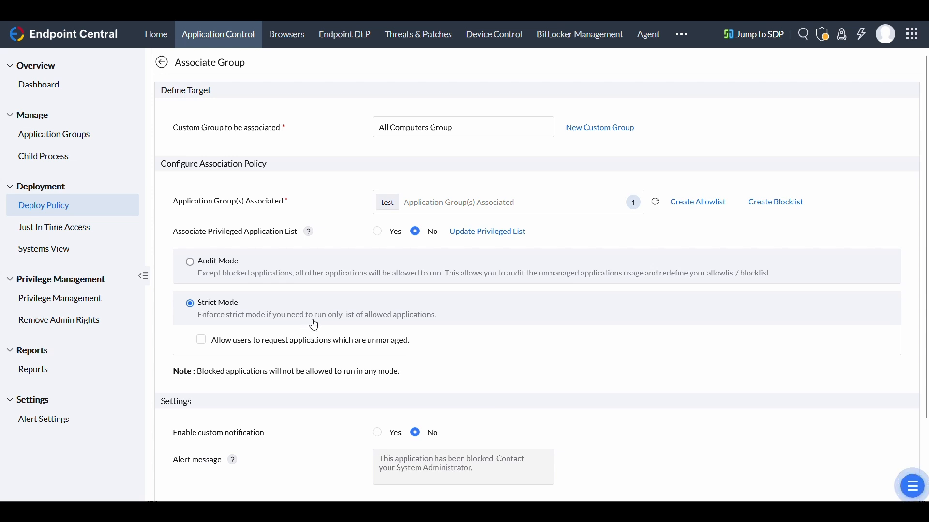
pyautogui.moveTo(314, 326)
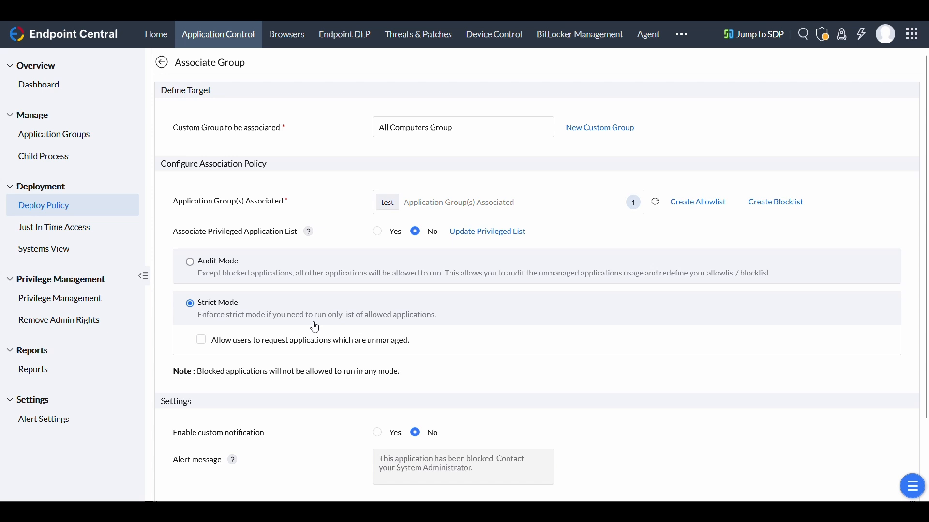
pyautogui.moveTo(311, 345)
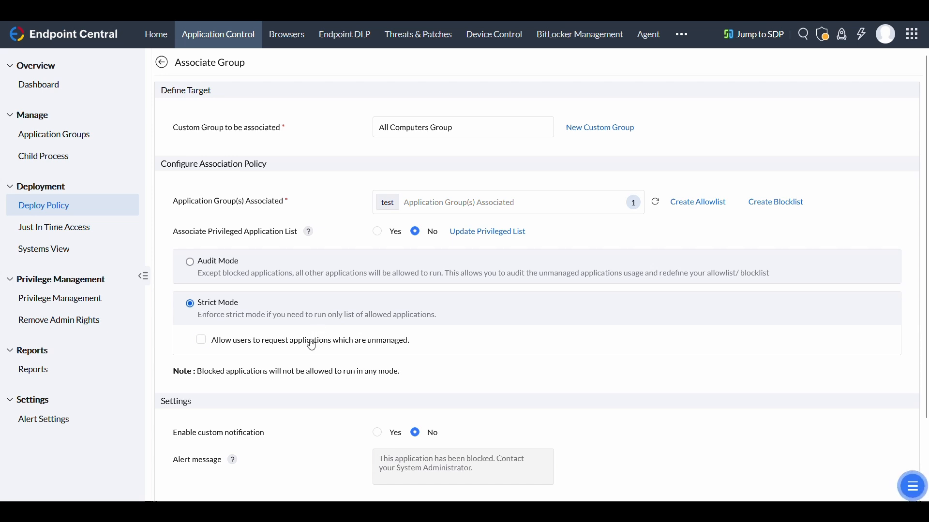
pyautogui.click(201, 339)
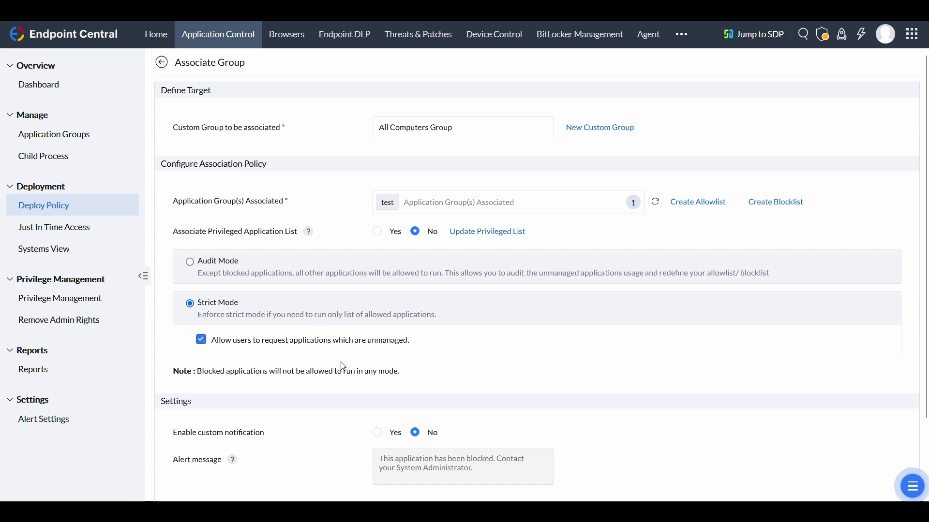
pyautogui.scroll(-3)
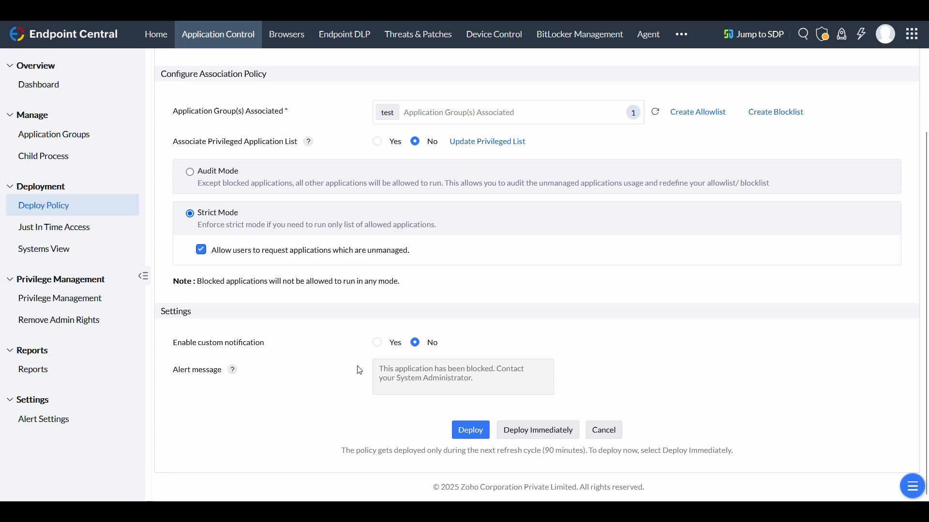
# Set custom notification to Yes and deploy the policy immediately.
pyautogui.click(377, 342)
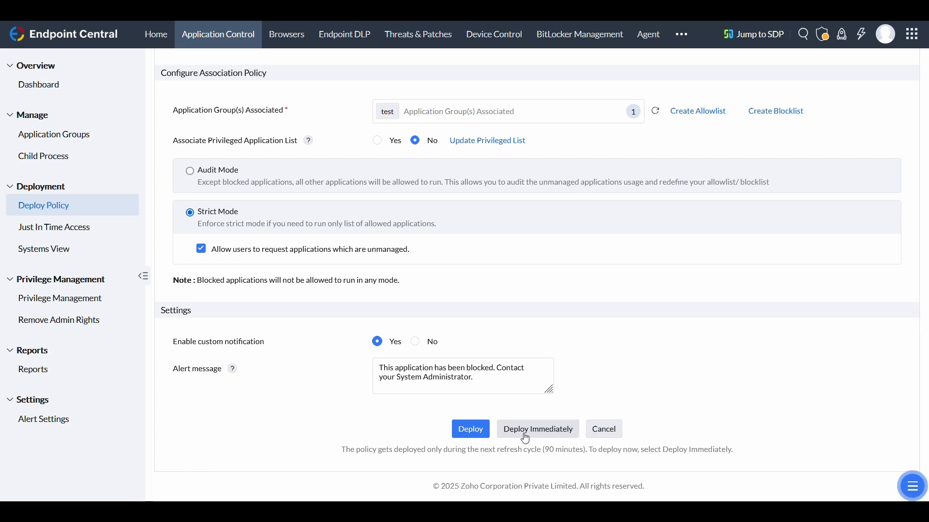
pyautogui.click(536, 429)
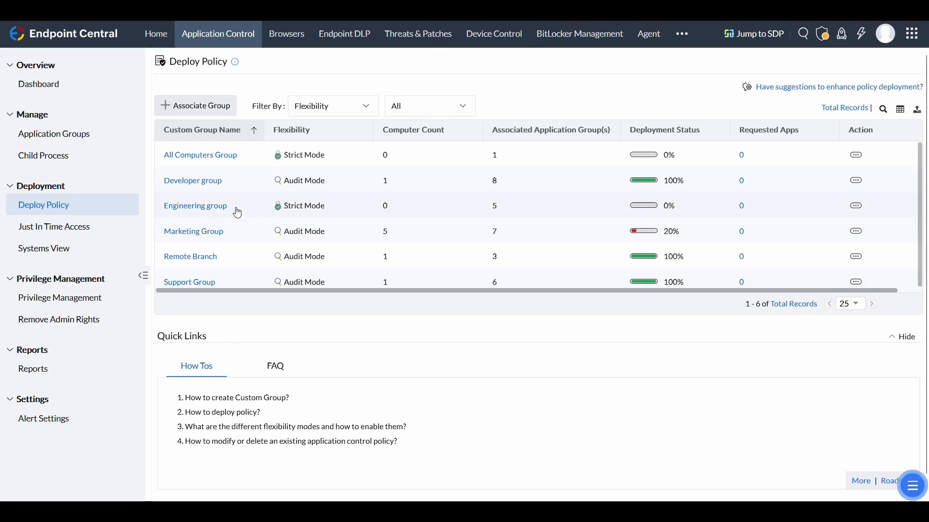
# Check All Computers Group's unmanaged apps, then launch LibreOffice and request access with a business reason.
pyautogui.click(200, 155)
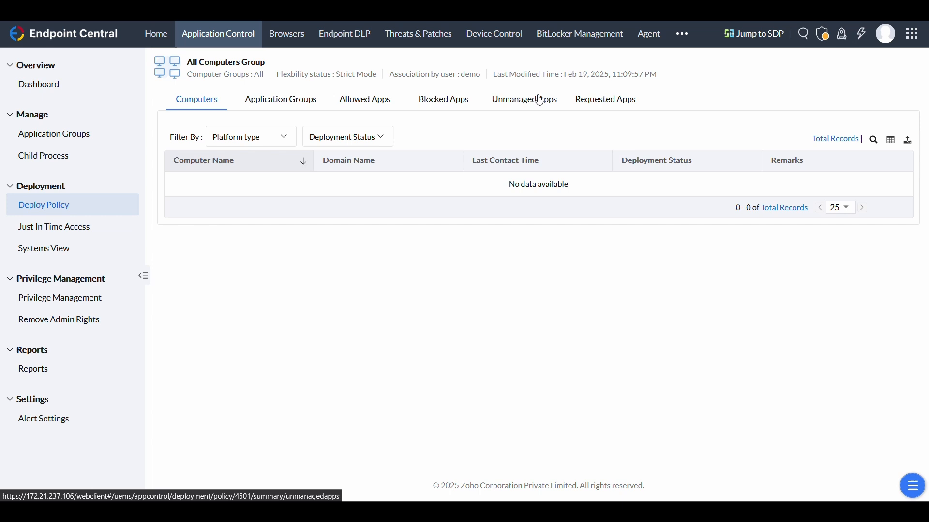
pyautogui.click(522, 98)
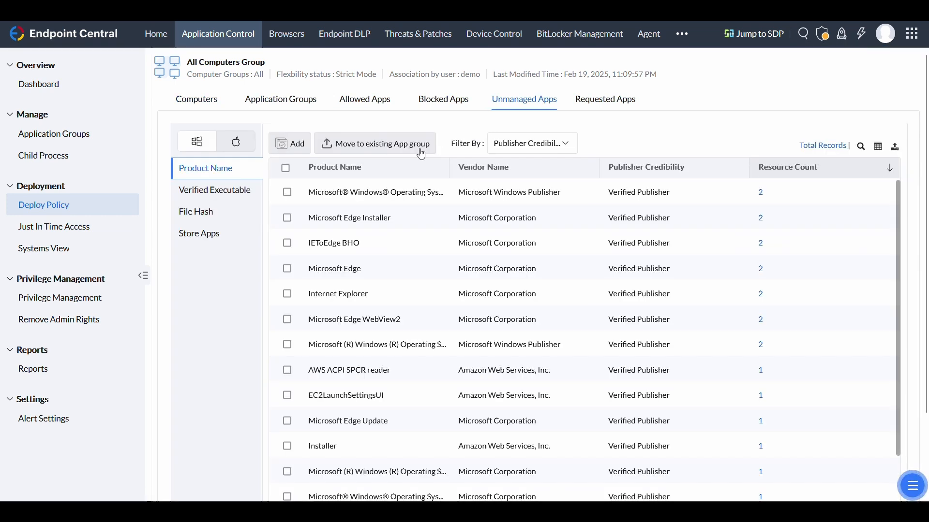
pyautogui.click(287, 191)
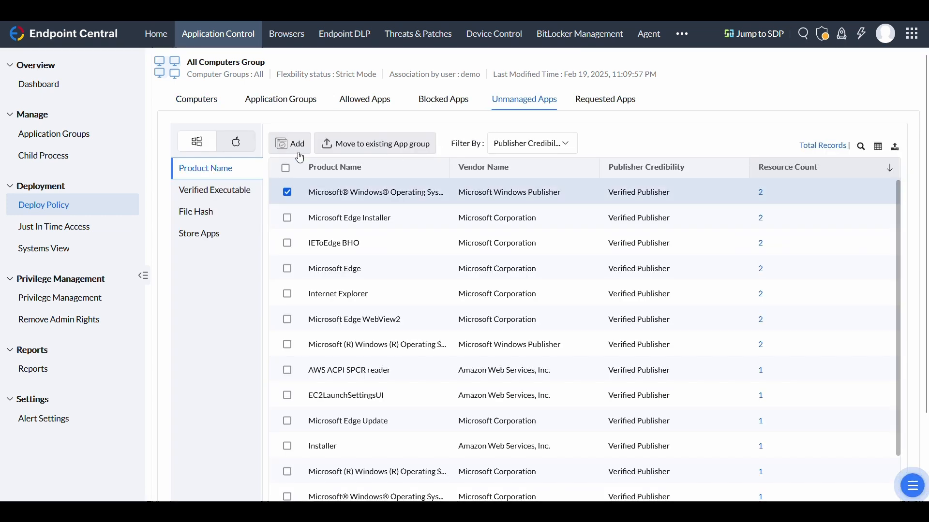
pyautogui.click(291, 143)
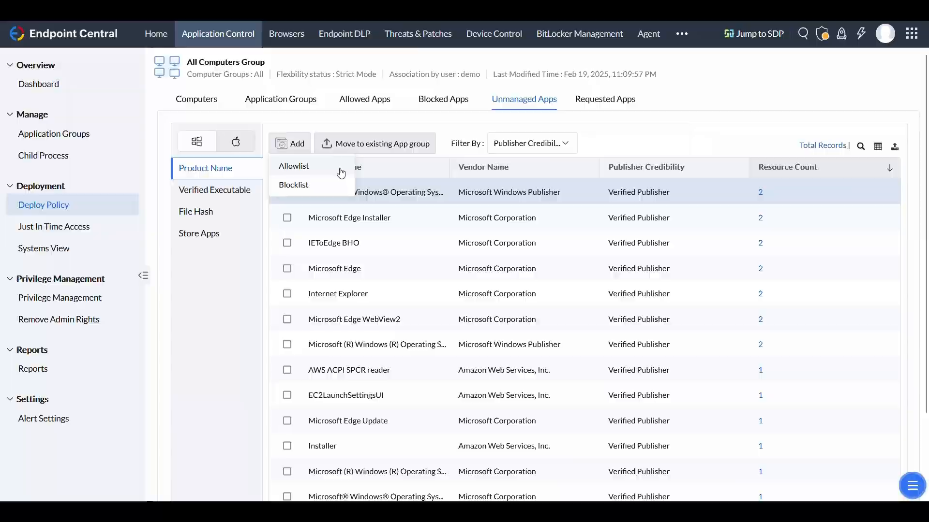
pyautogui.click(375, 143)
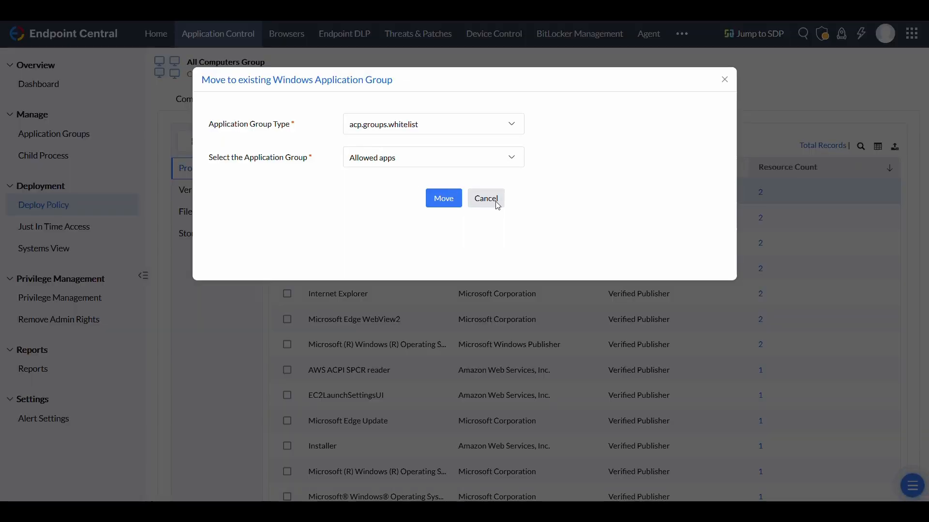
pyautogui.click(485, 198)
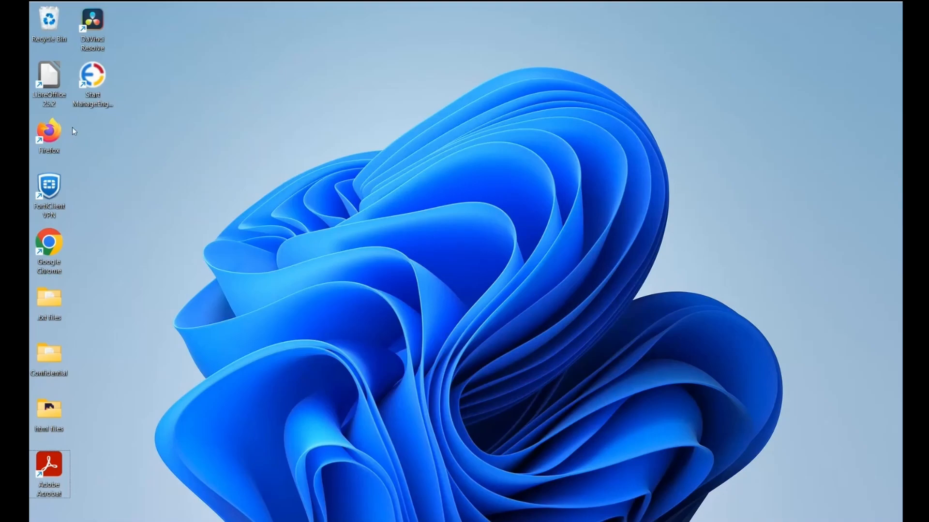
pyautogui.doubleClick(48, 79)
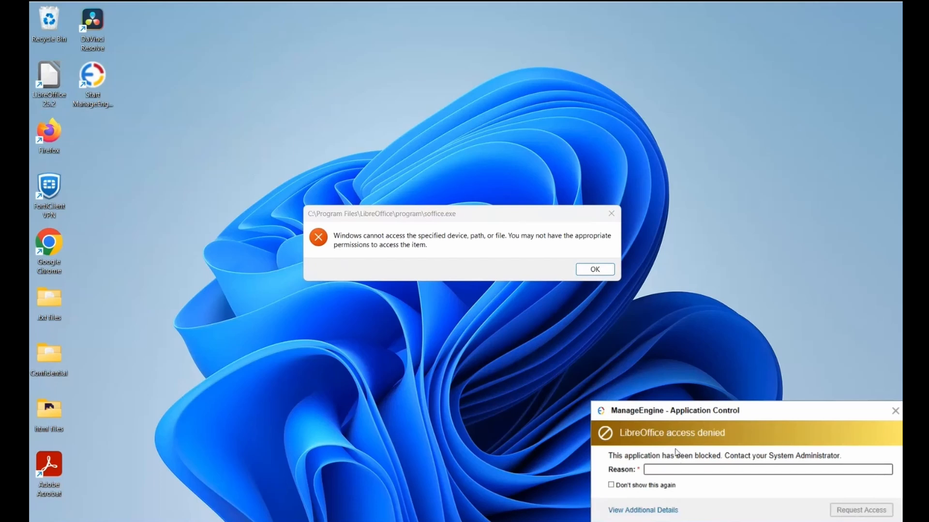
pyautogui.write('business reaso')
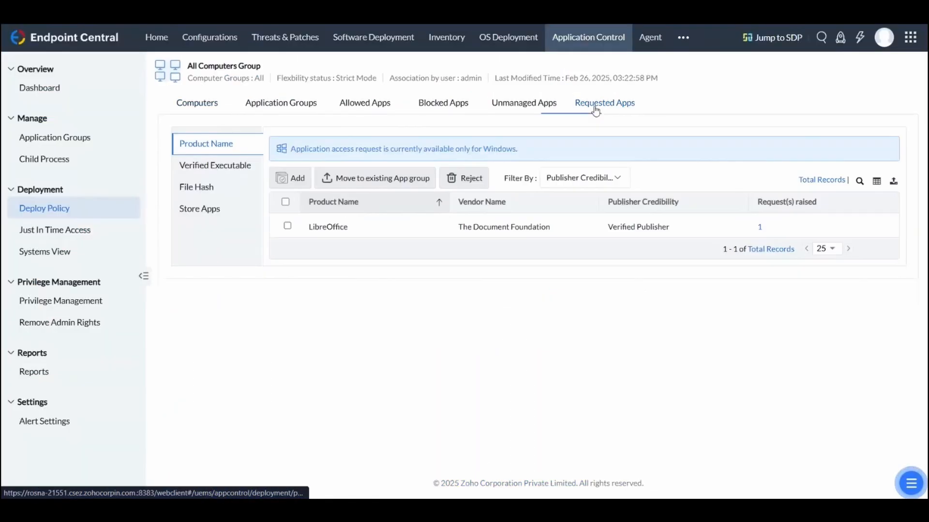
# Select the LibreOffice request in Requested Apps and choose Reject.
pyautogui.click(604, 103)
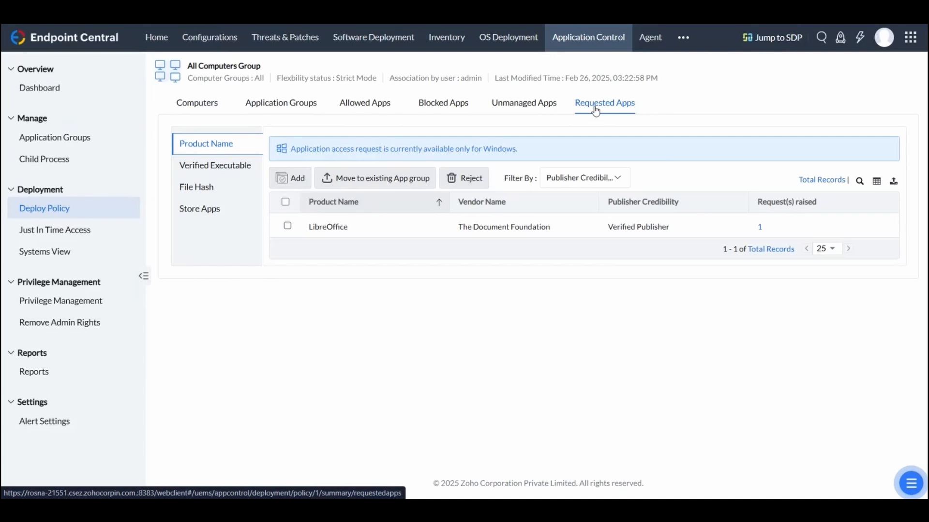
pyautogui.click(292, 177)
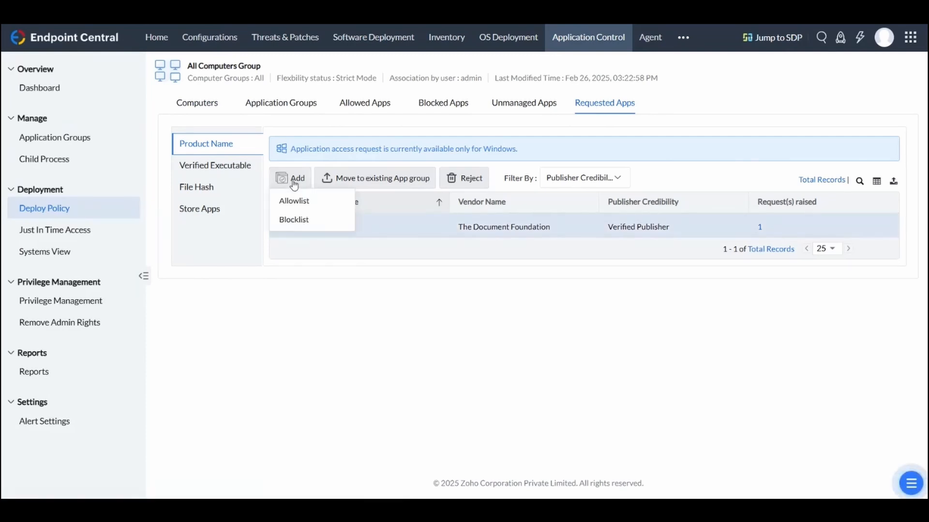
pyautogui.moveTo(390, 187)
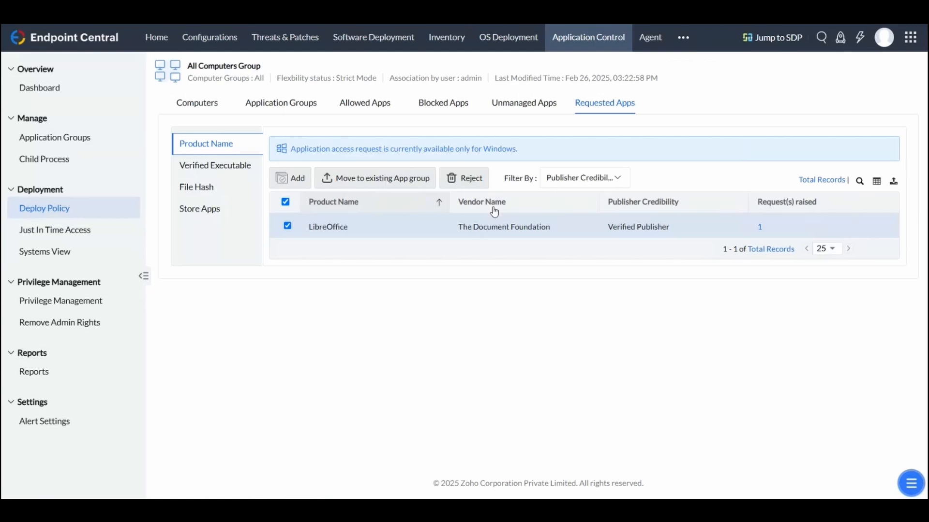
pyautogui.click(465, 177)
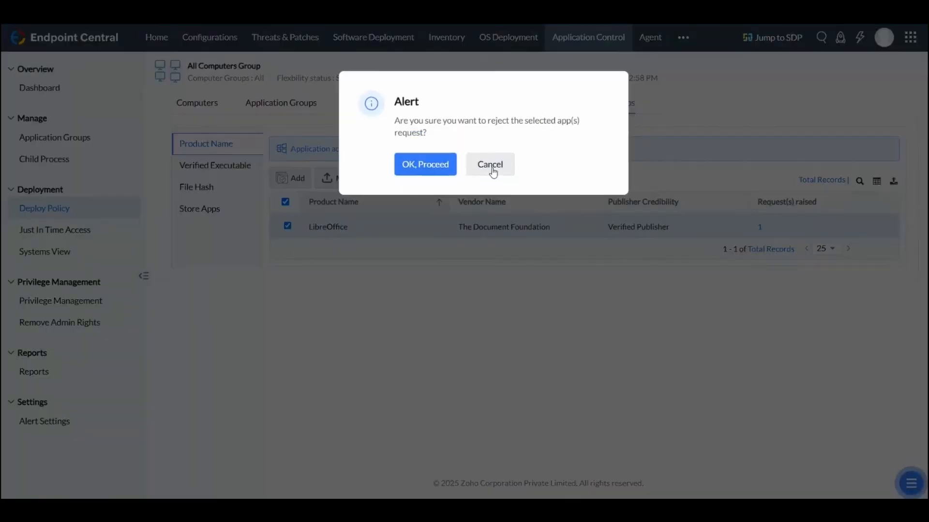